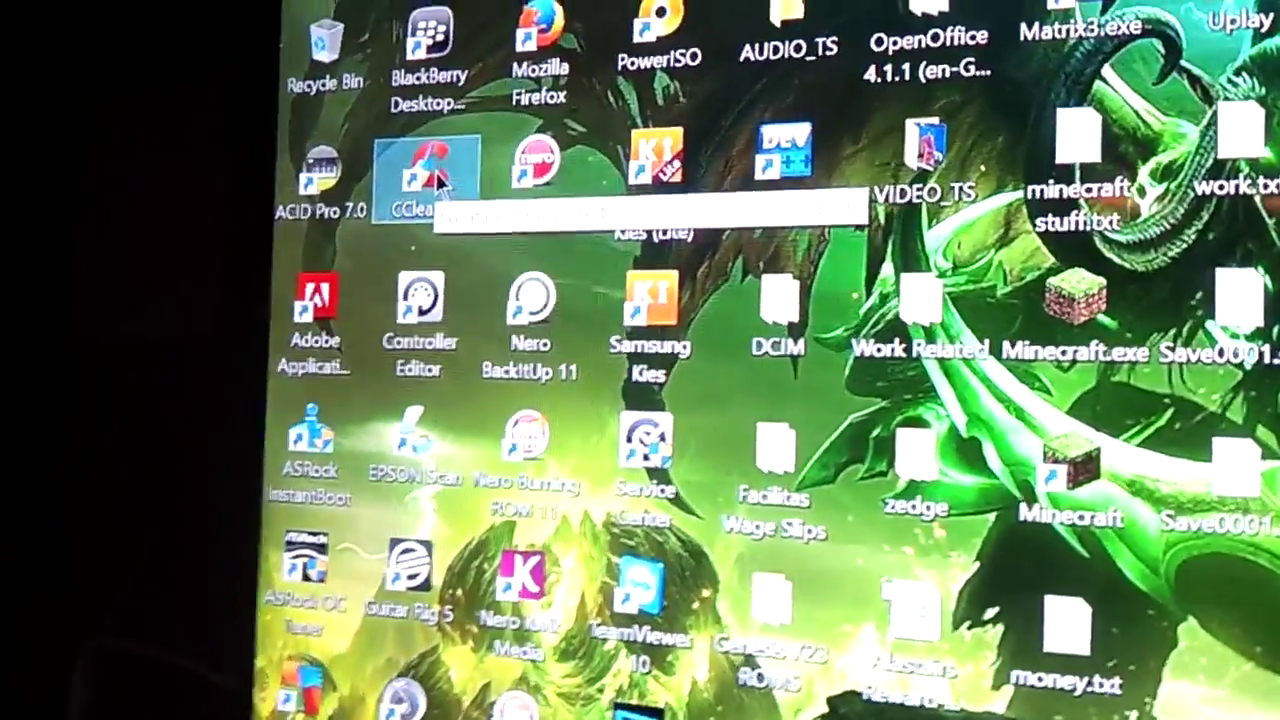
Step: Launch CCleaner from its desktop shortcut
double_click(430, 175)
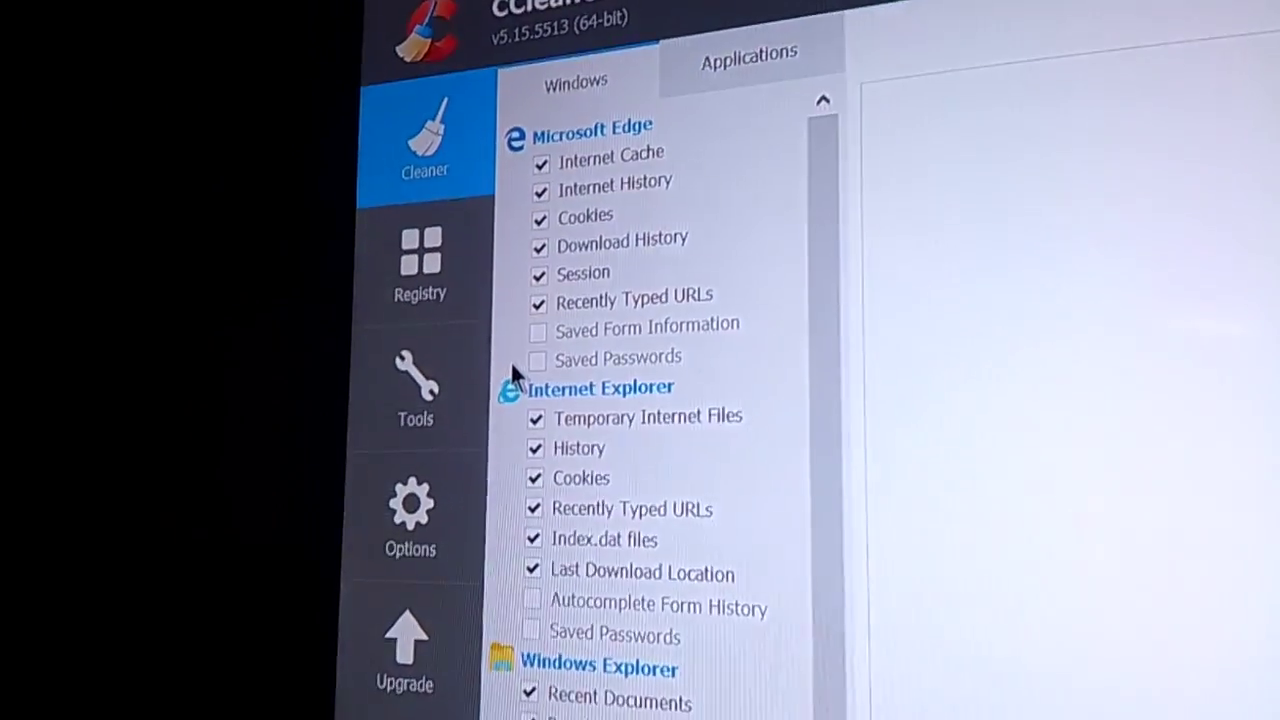
Step: Open CCleaner's Uninstall tool and scroll through the installed programs list
click(409, 390)
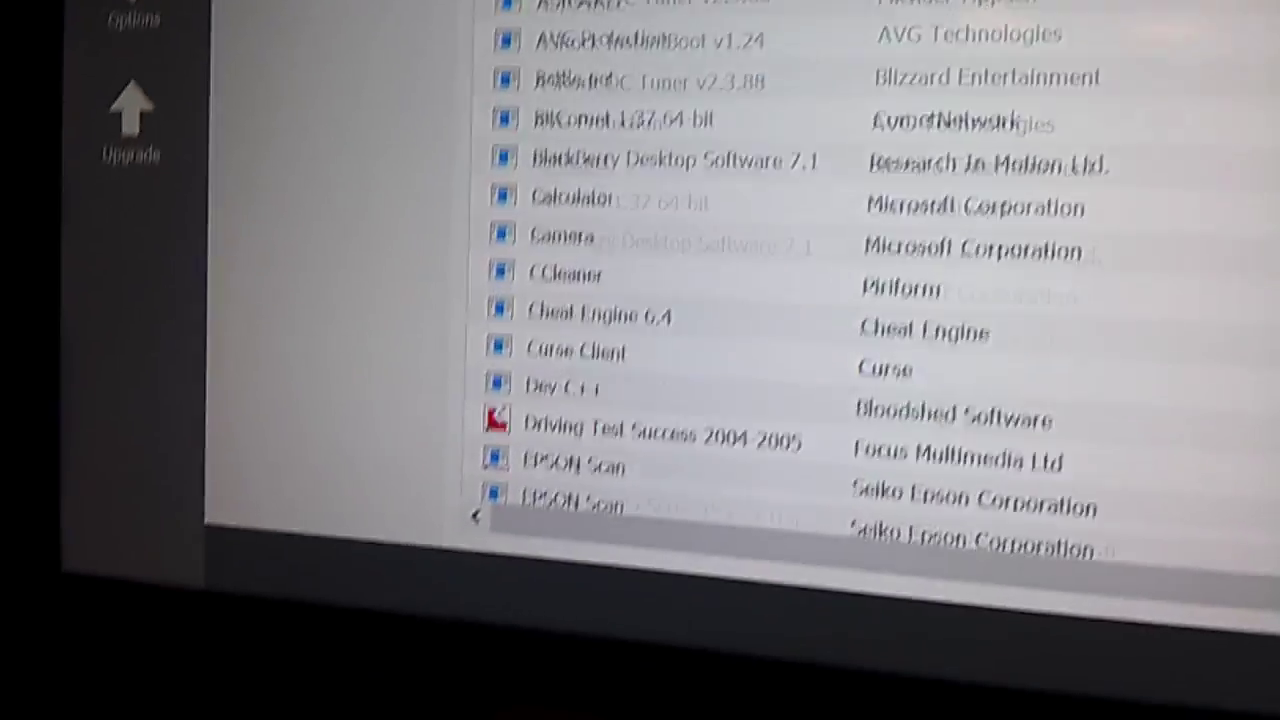
scroll(down, 3)
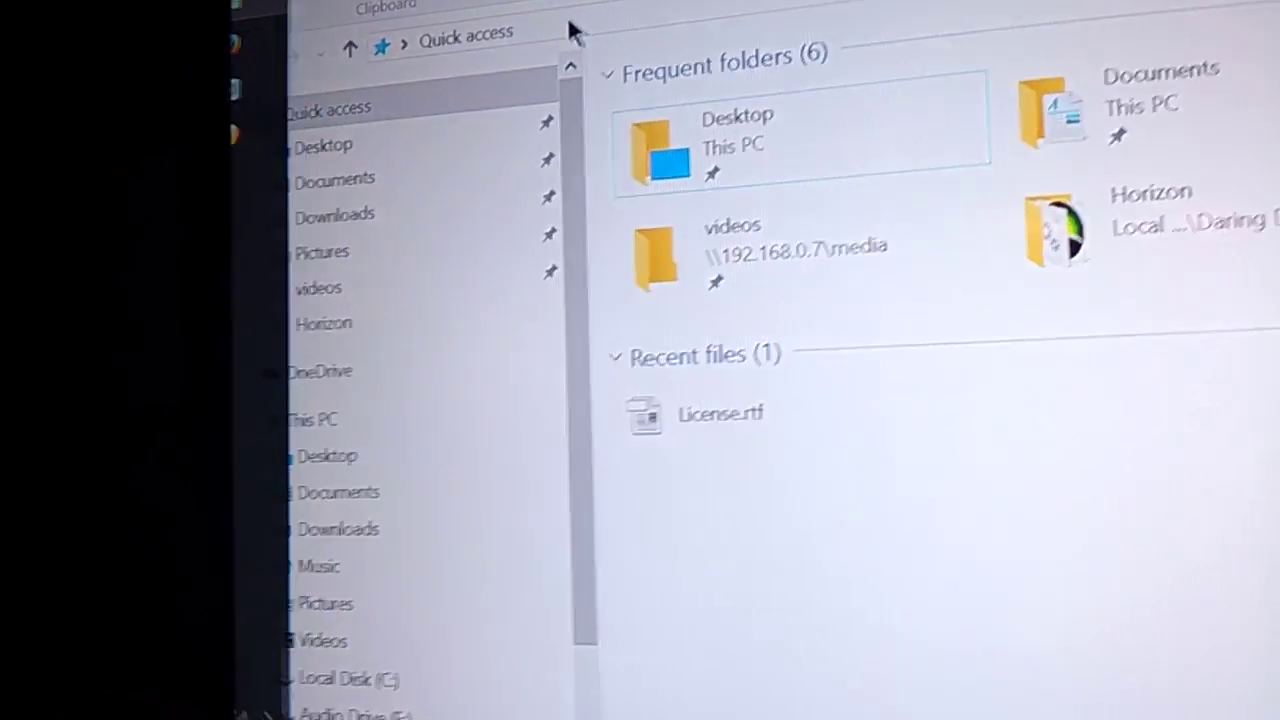
Step: Navigate File Explorer to AppData\Roaming, then up to AppData
scroll(down, 3)
text(C:\Users\Spike\AppData\Roaming)
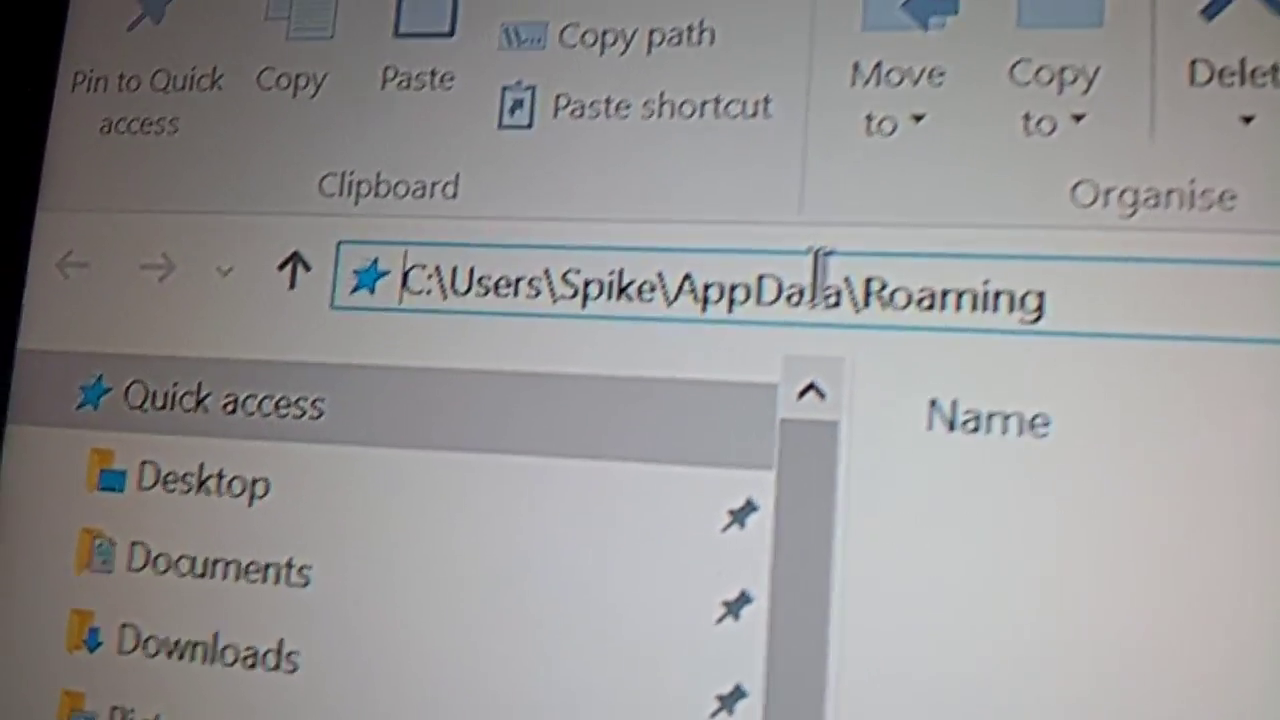
key(Return)
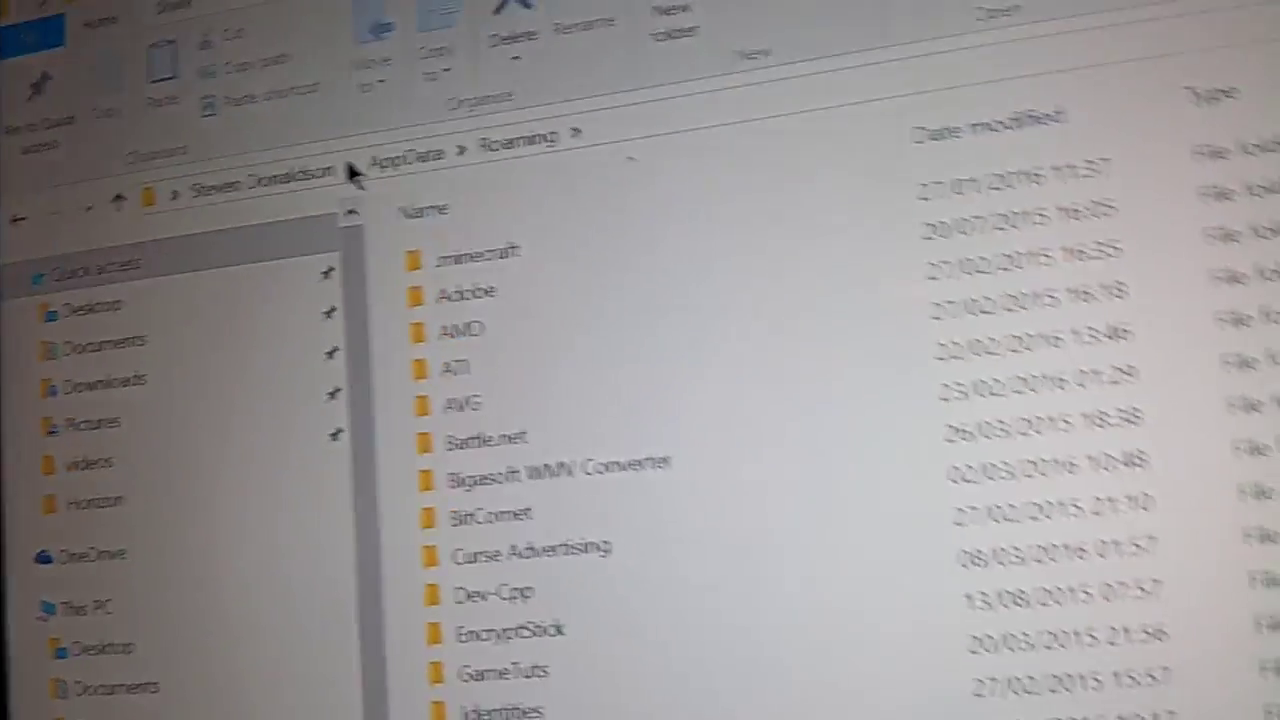
scroll(down, 3)
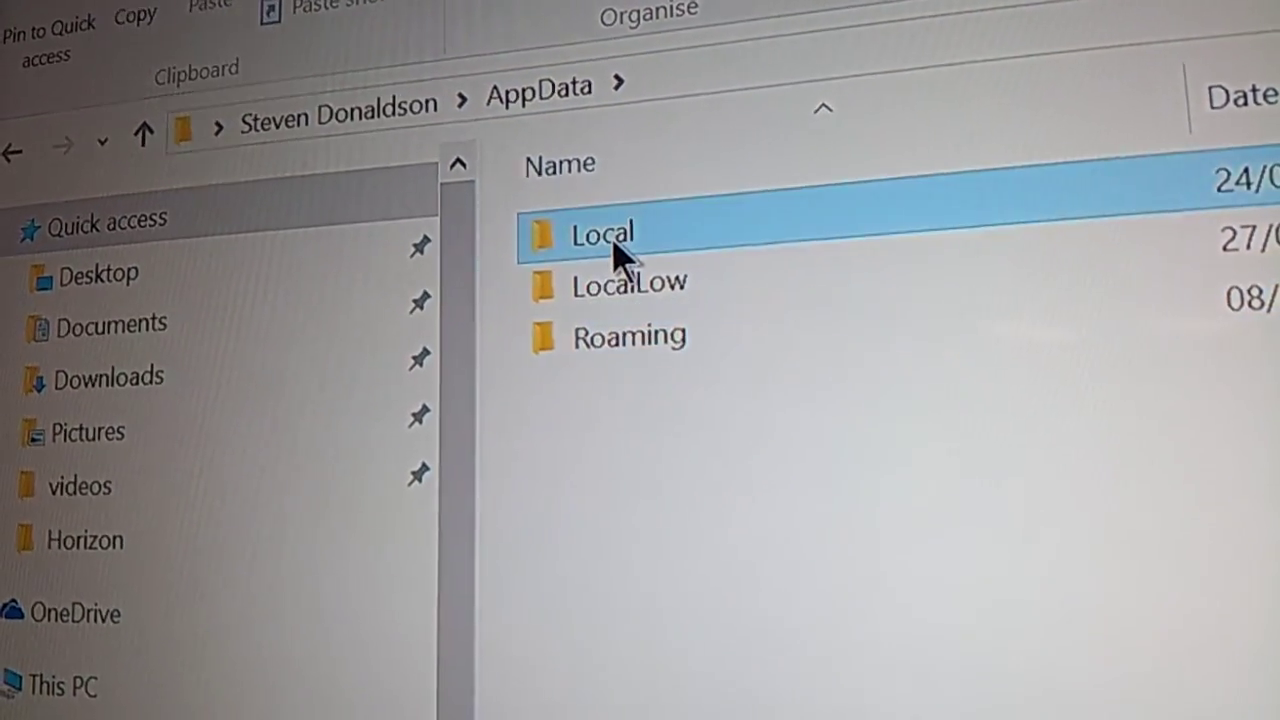
Step: Open AppData\Local and find the Daring_Development_Inc folder
double_click(600, 234)
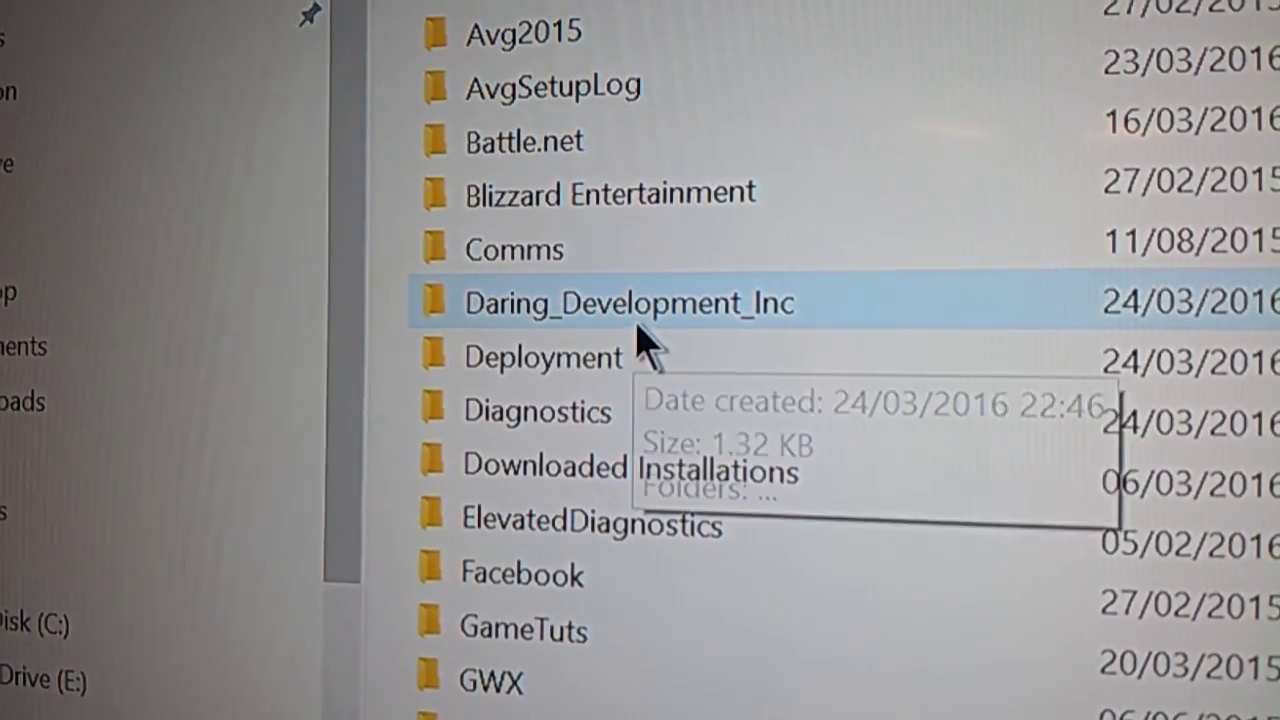
scroll(up, 3)
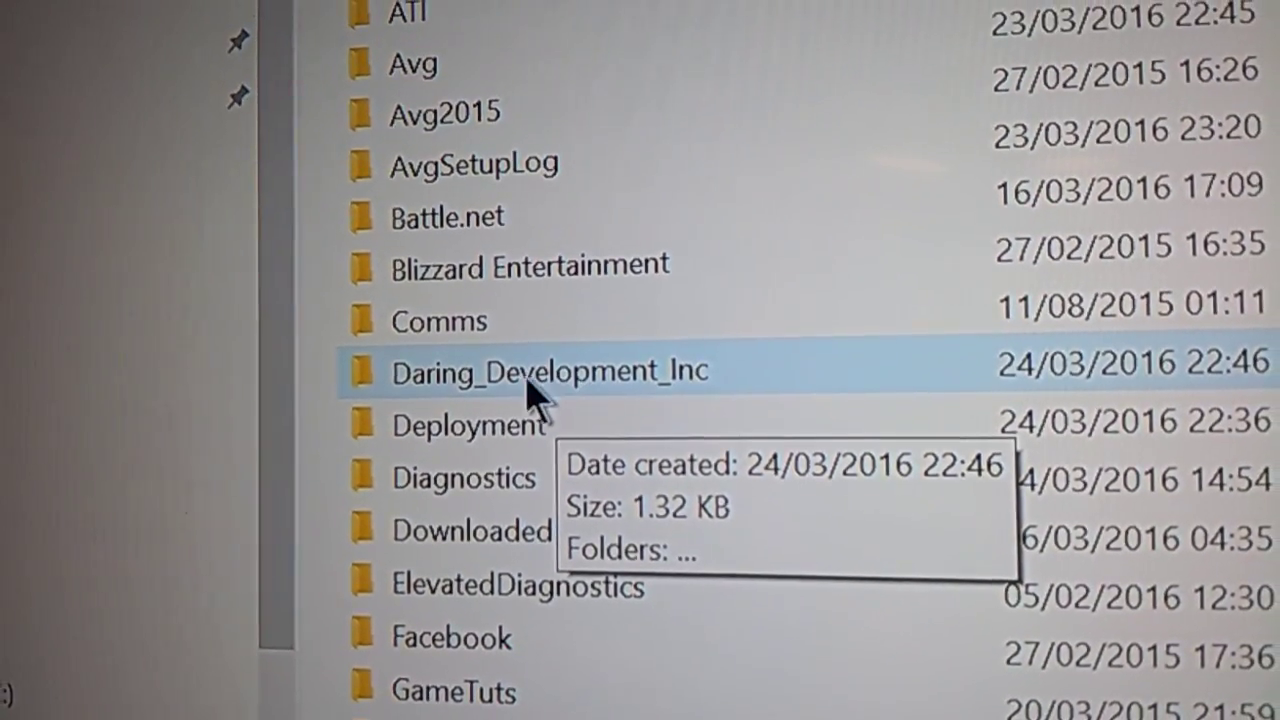